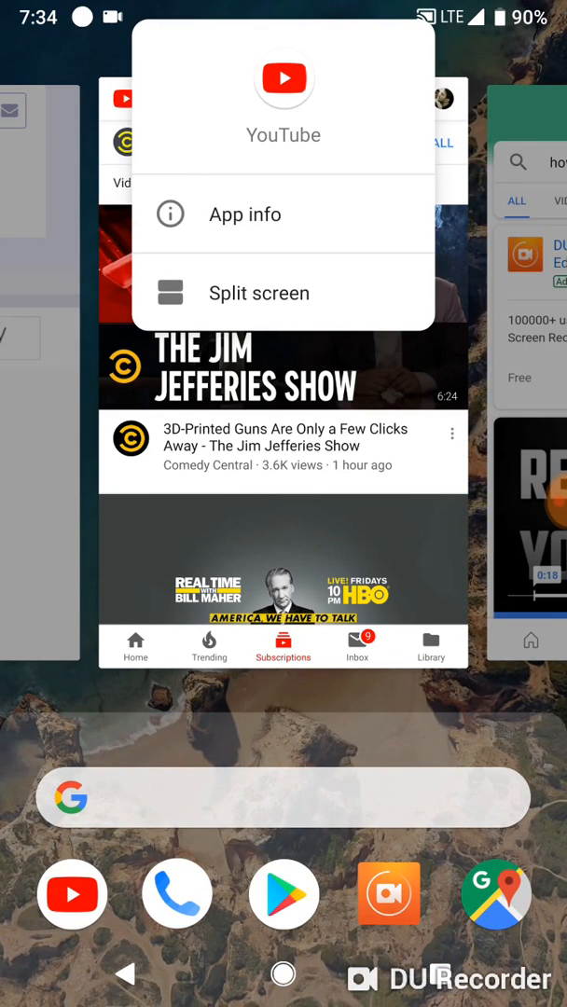
Choose Split screen from the YouTube card to dock YouTube in the top half.
{"action": "left_click", "coordinate": [283, 745]}
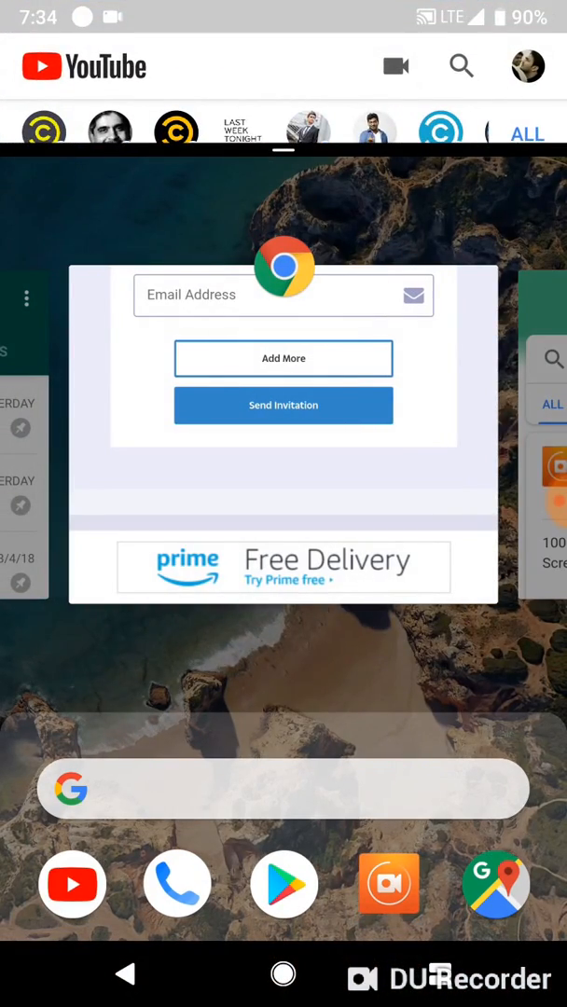
Scroll the recent apps and place the Chrome Dream Team page in the bottom pane.
{"action": "scroll", "scroll_direction": "left", "scroll_amount": 3}
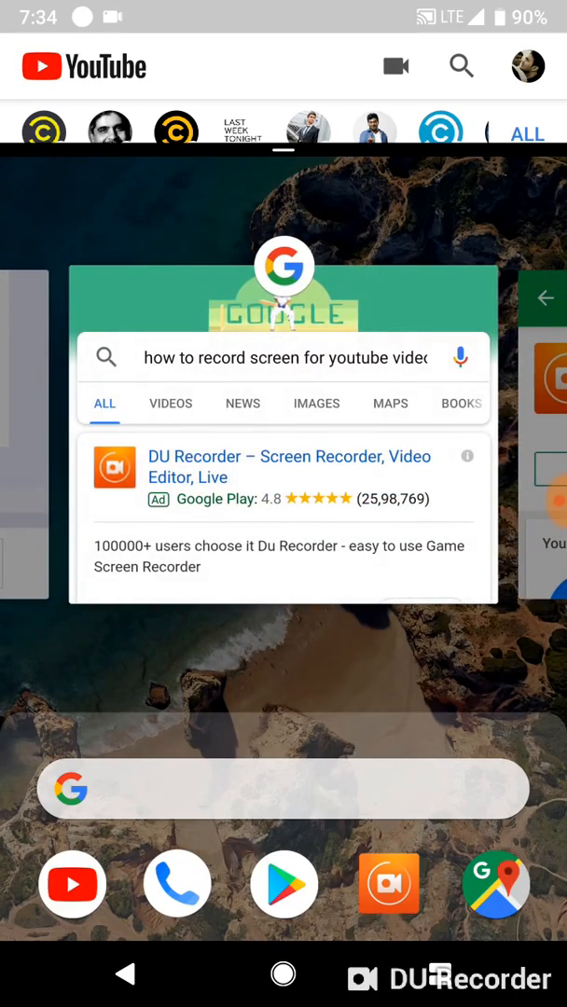
{"action": "left_click", "coordinate": [287, 466]}
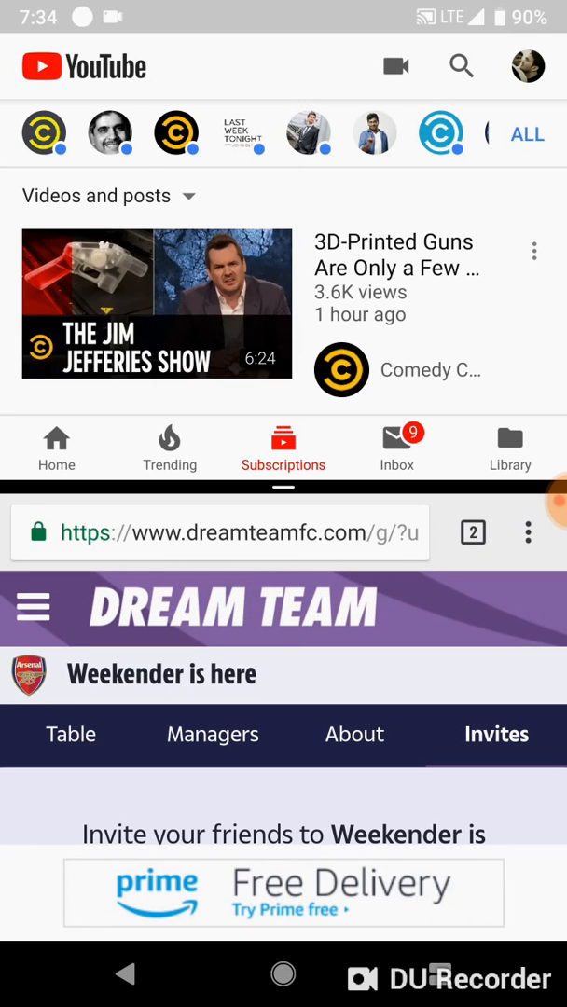
{"action": "scroll", "scroll_direction": "down", "scroll_amount": 3}
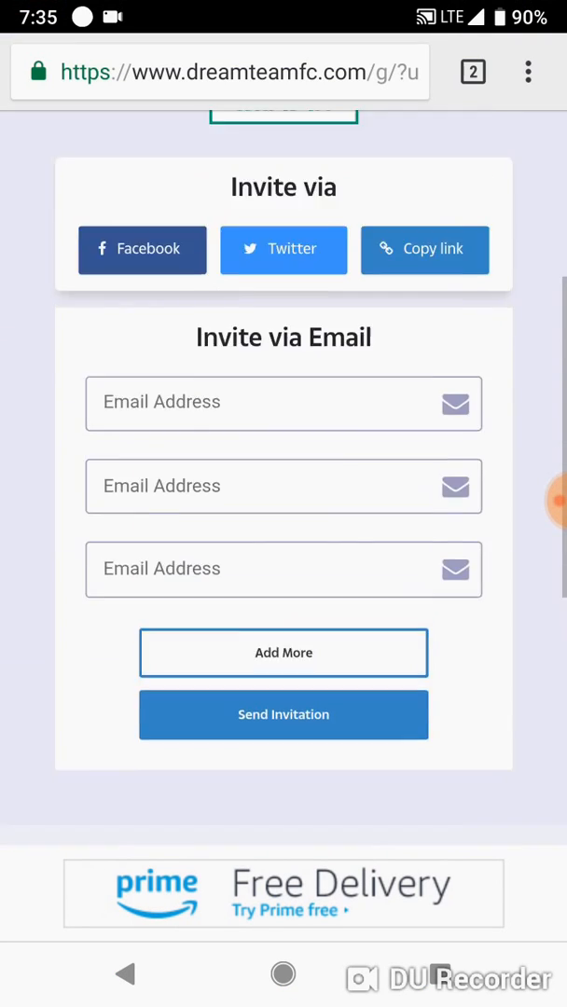
Scroll the full-screen Dream Team invites page back to the League PIN and invite options.
{"action": "scroll", "scroll_direction": "up", "scroll_amount": 3}
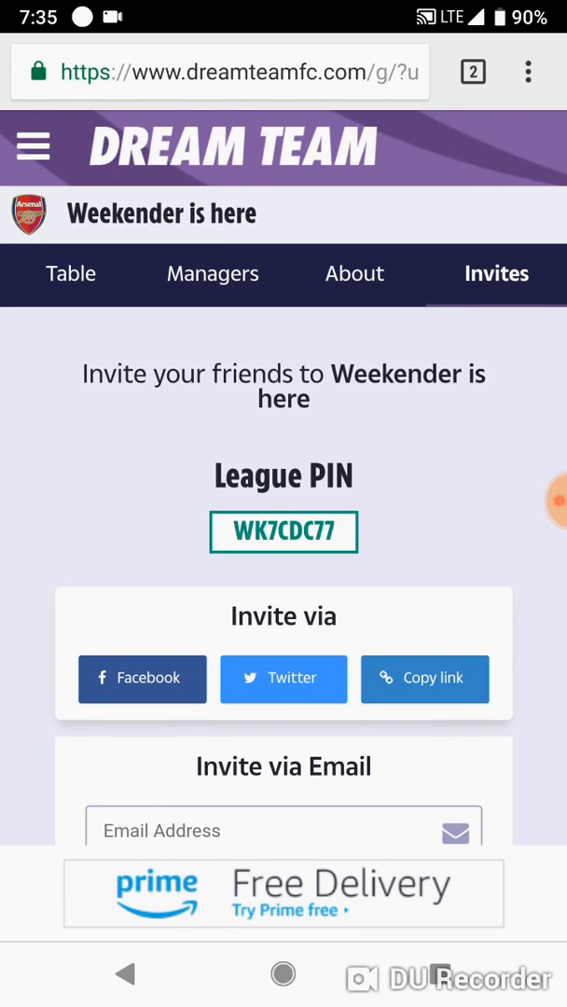